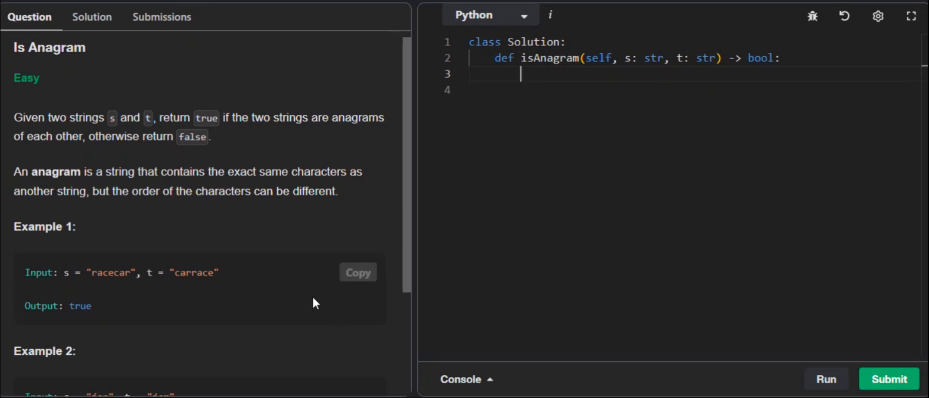
- Scroll the Question panel to read Example 1, Example 2 and the Constraints
scroll(down, 3)
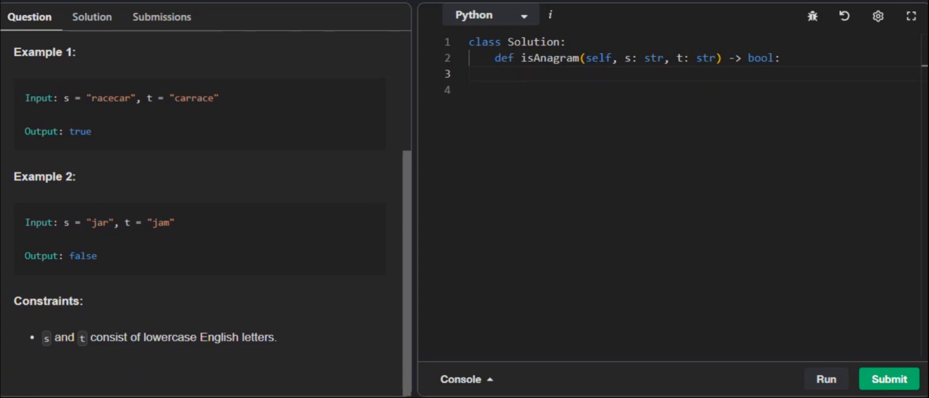
mouse_move(386, 274)
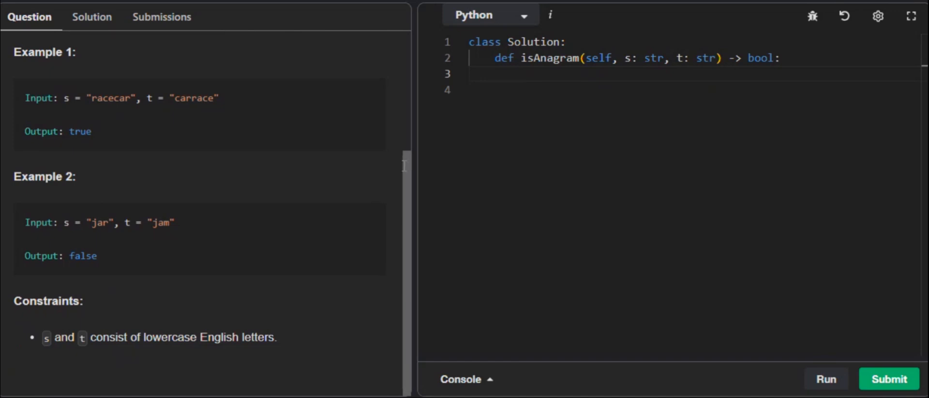
mouse_move(384, 167)
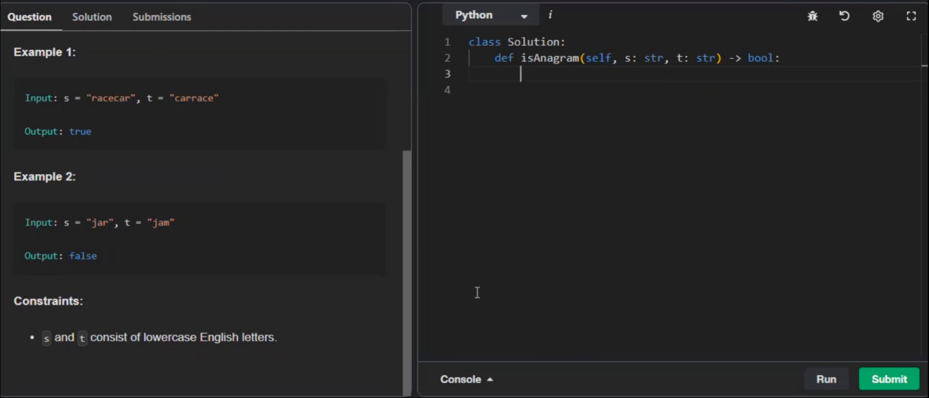
- Add the comment '# Step 1: Check if lengths of s and t are the same'
text(# Step 1: Check if lengths of s and t are the same)
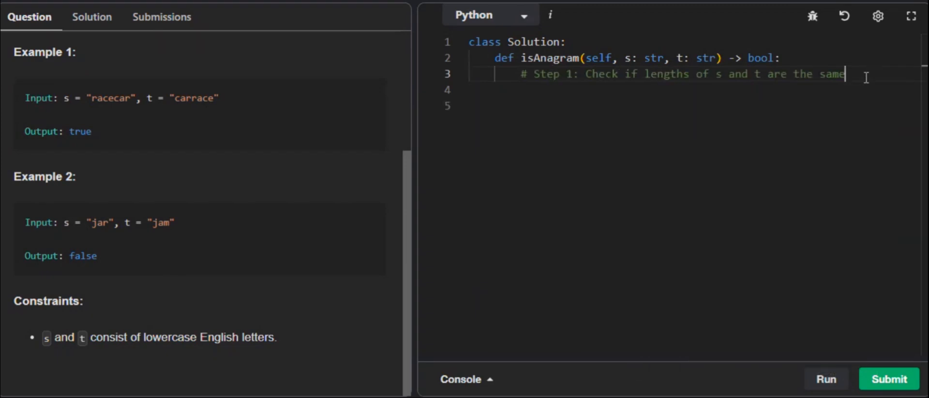
key(enter)
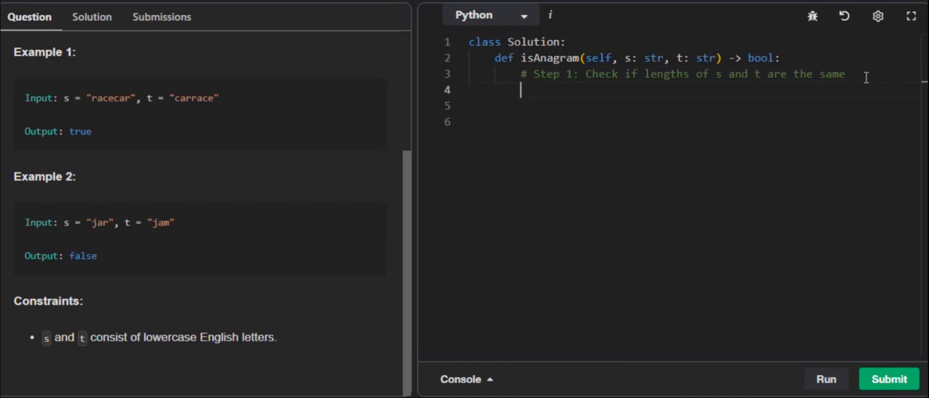
key(Backspace)
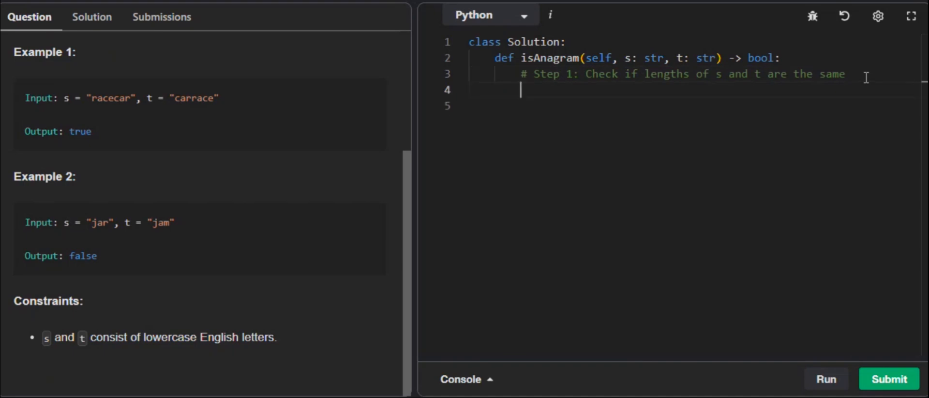
mouse_move(757, 196)
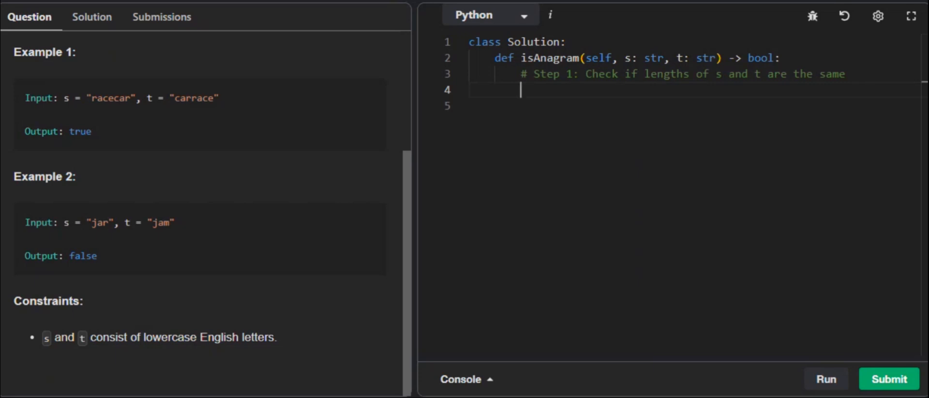
- Write 'if len(s) != len(t):' with 'return False' beneath it
text(if)
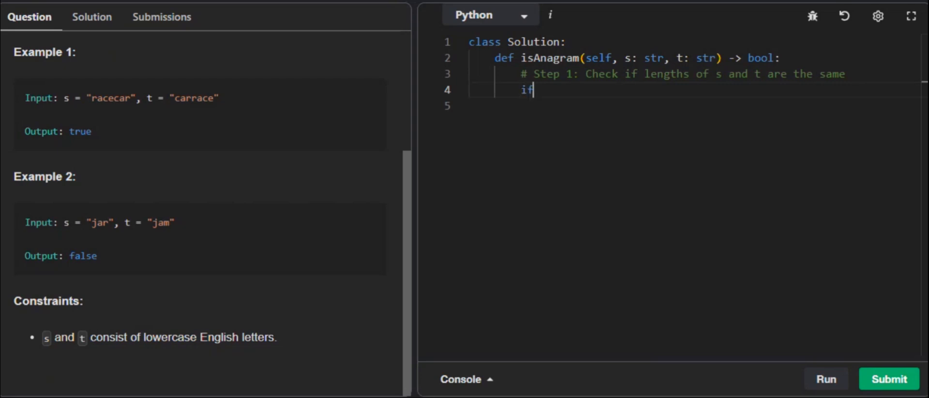
text(len)
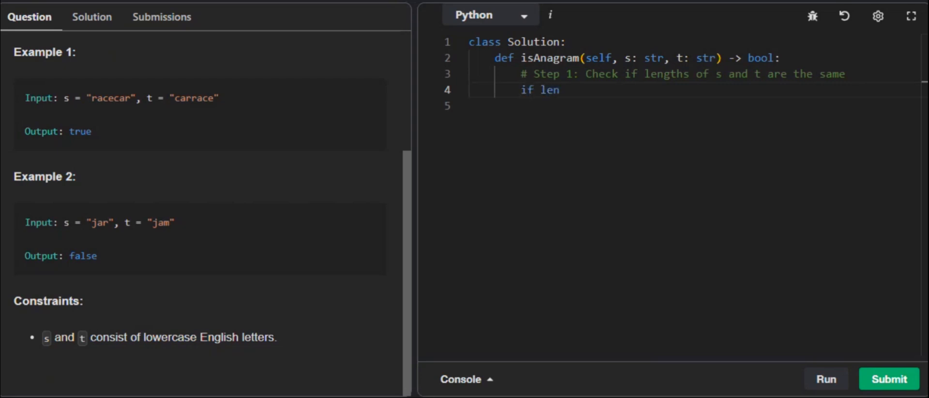
text(()
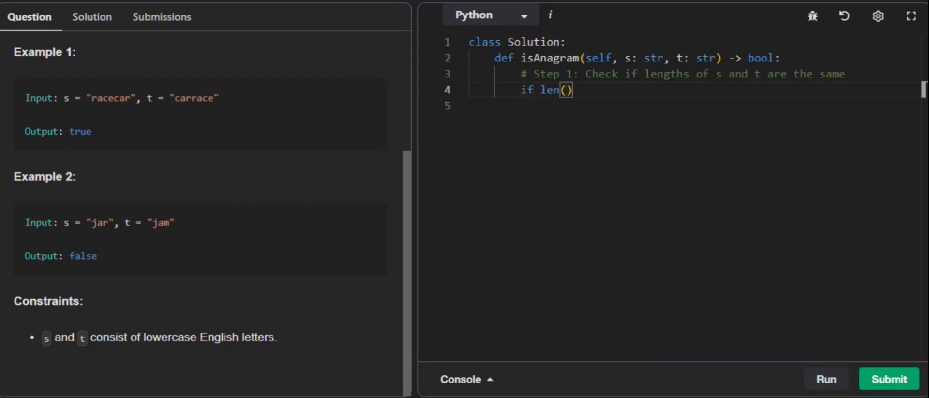
text(s)
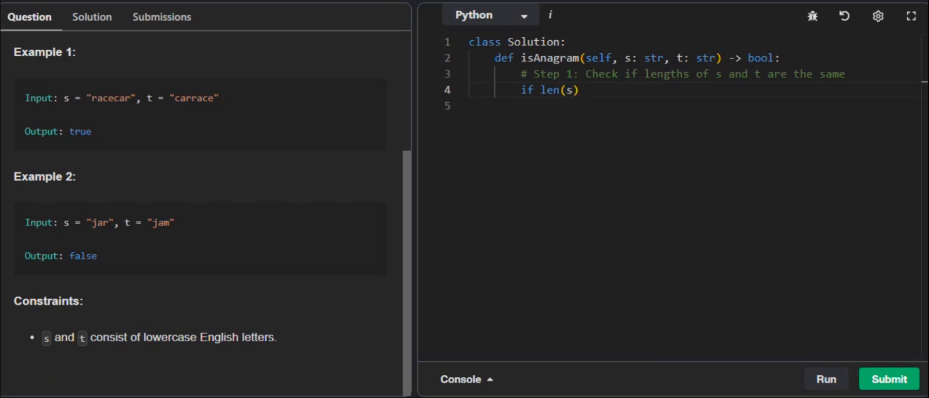
text(!= len)
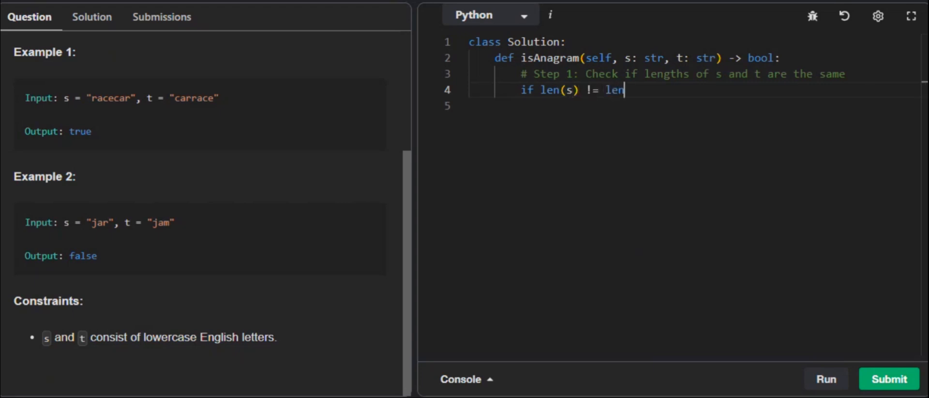
text((t):)
click(693, 106)
text(re)
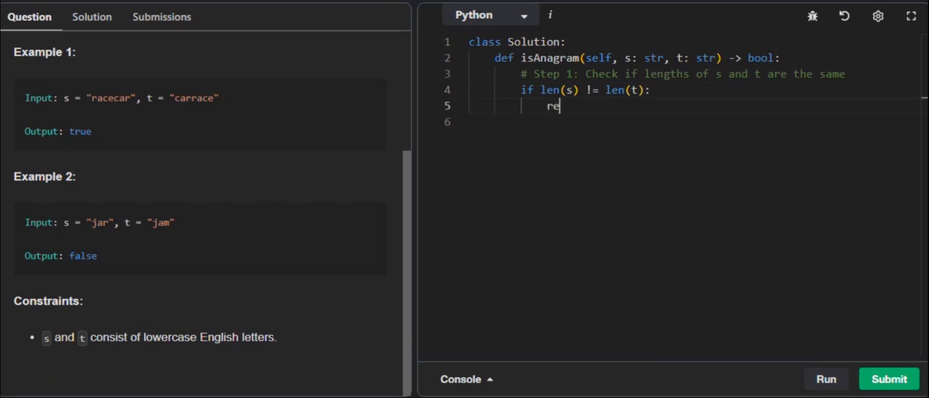
text(turn fa)
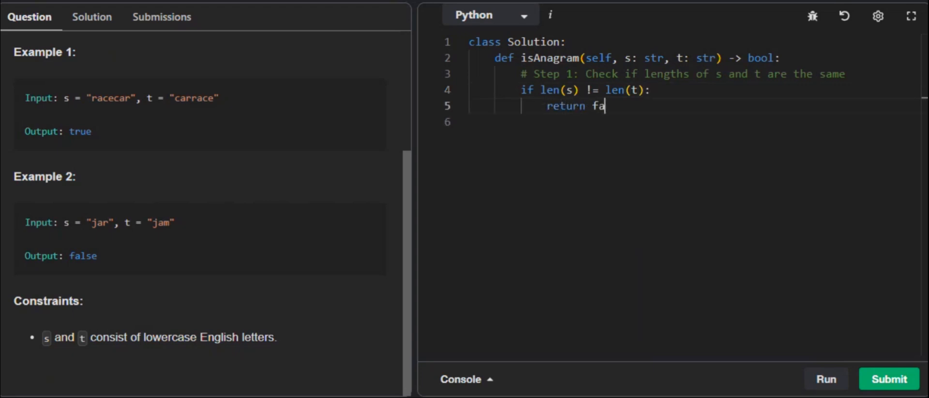
text(lse)
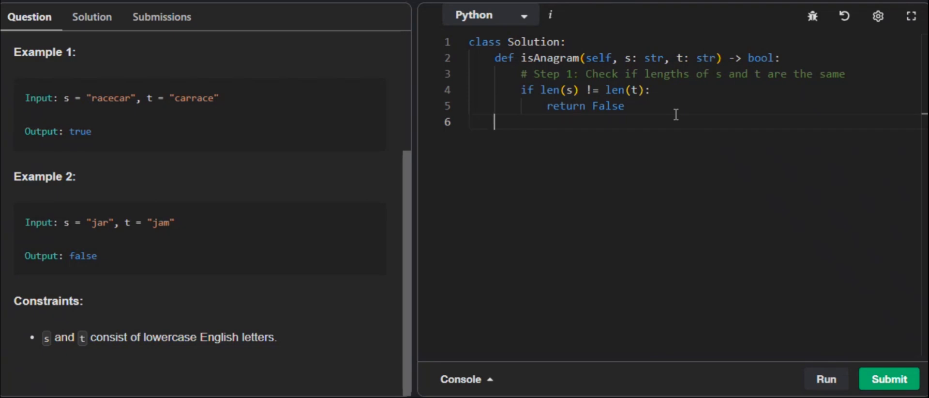
- Add the '# Step 2: Count the frequency of characters in both strings' comment and 'count_s = {}'
key(enter)
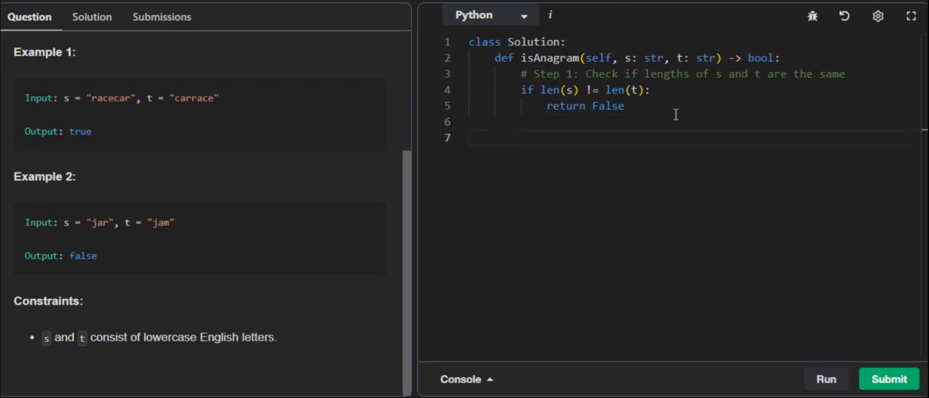
text(# Step 2: Count the frequency of characters in both strings)
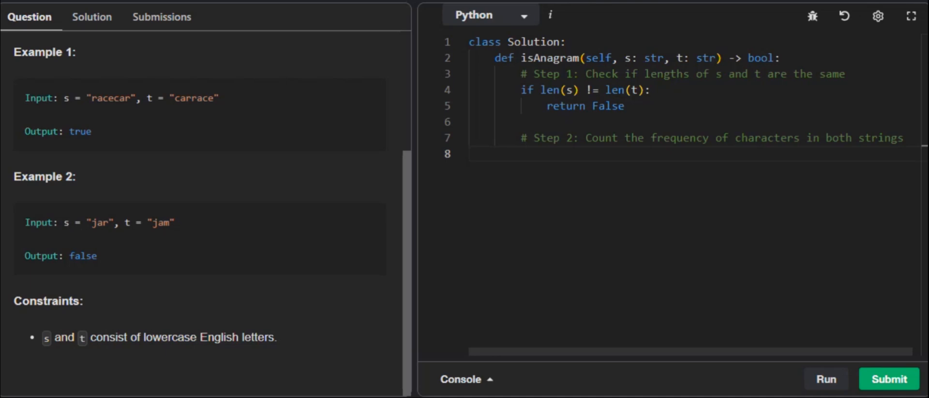
text(c)
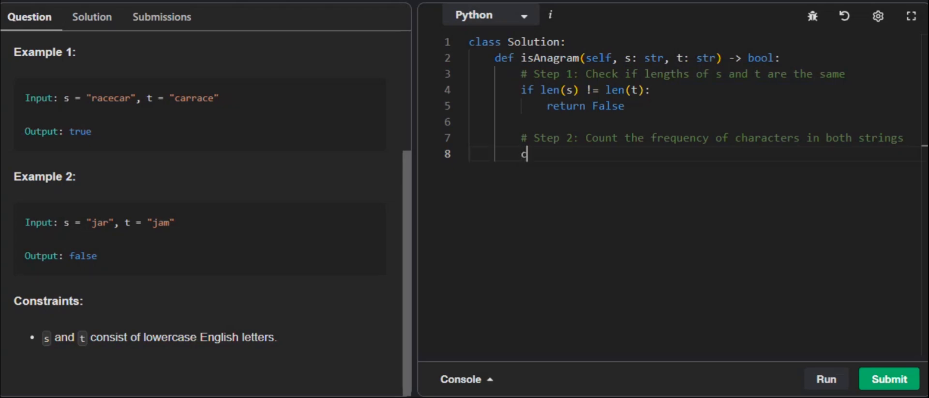
text(ount_s)
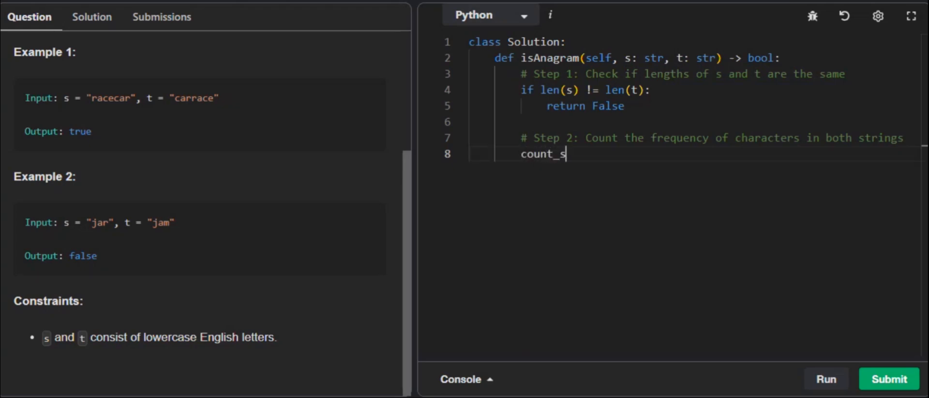
text(=)
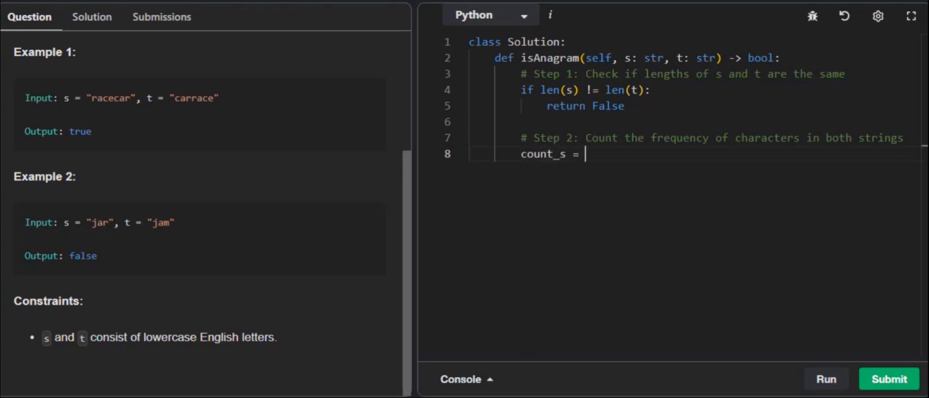
text({})
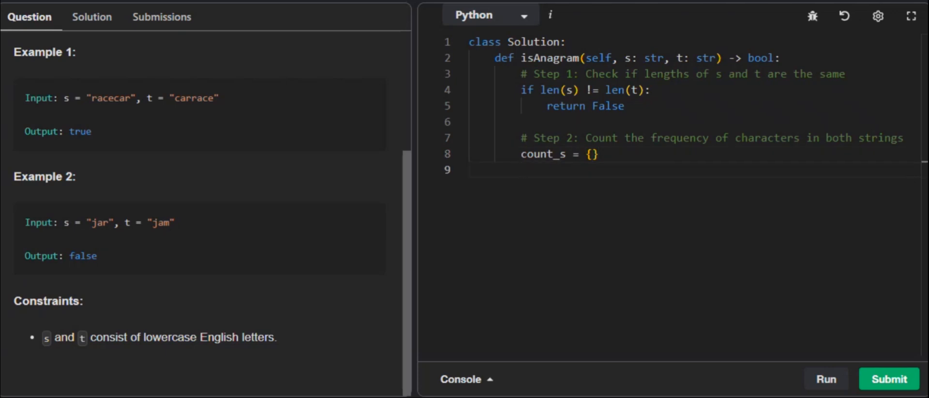
- Add 'count_t = {}' and begin a for loop over the characters
text(count_)
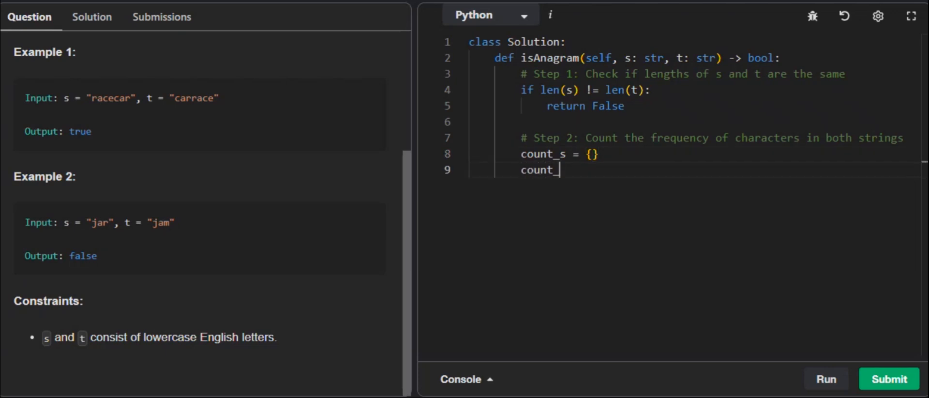
text(t =)
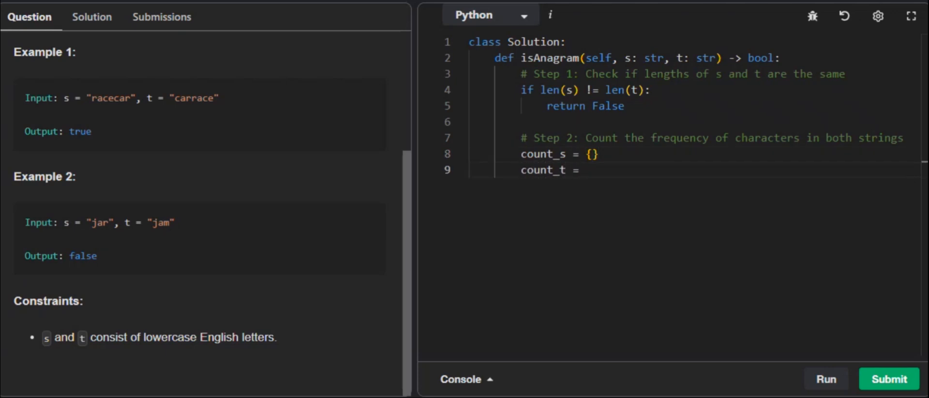
text({})
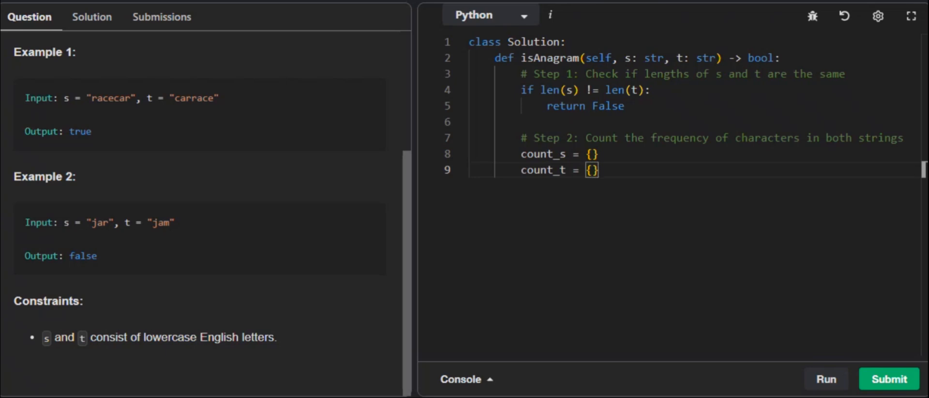
key(enter)
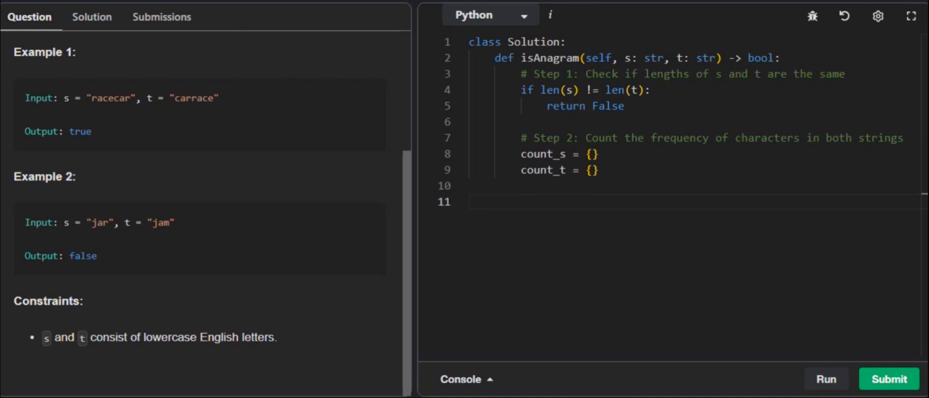
text(for ch)
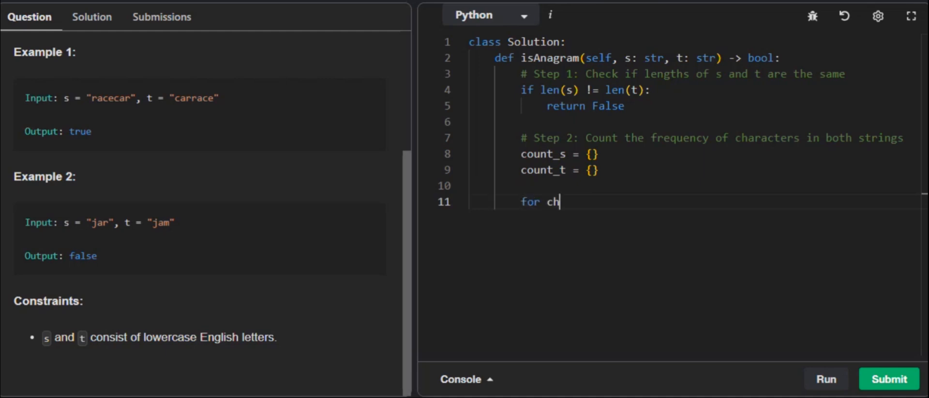
- Complete 'for char in s:' with 'count_s[char] = count_s.get(char, 0) + 1'
text(ar in s:)
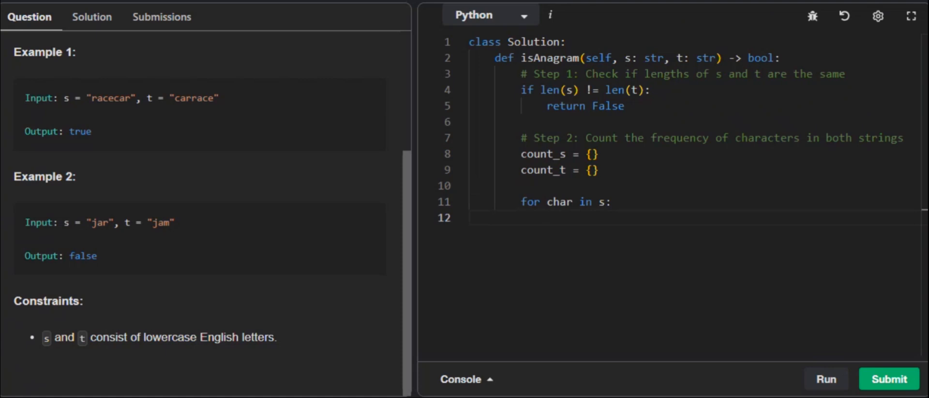
text(coun)
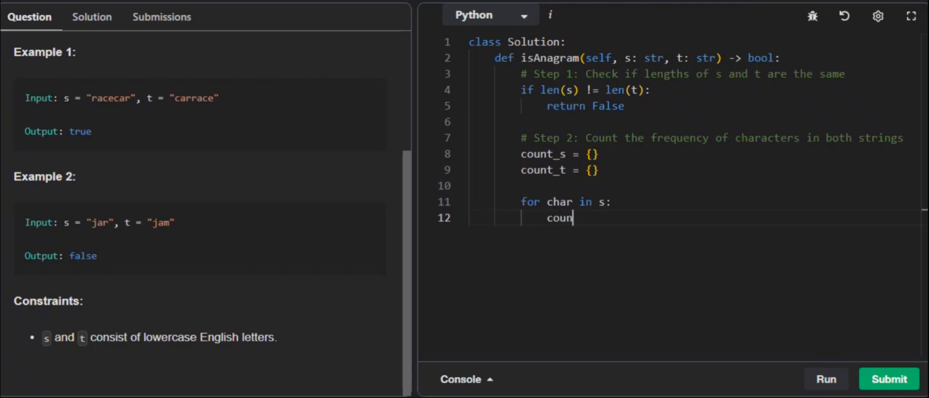
text(t_s[)
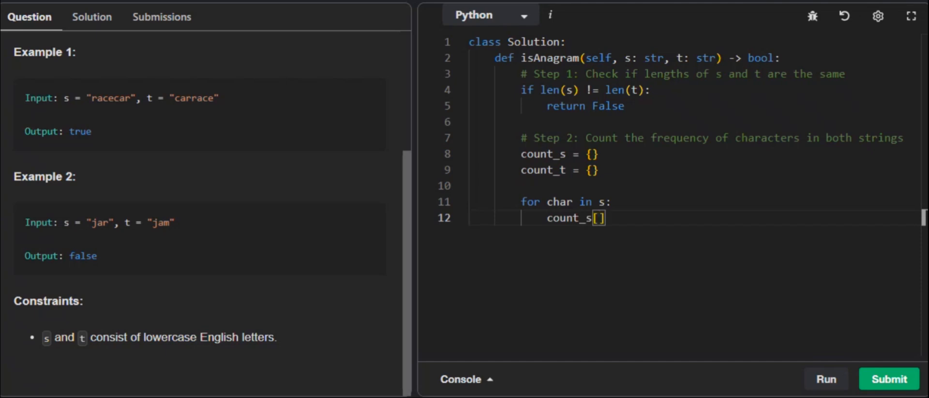
text(char)
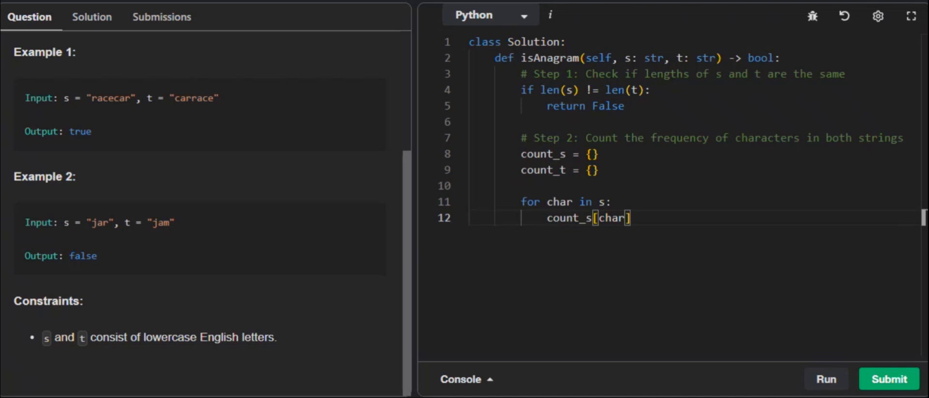
text(=)
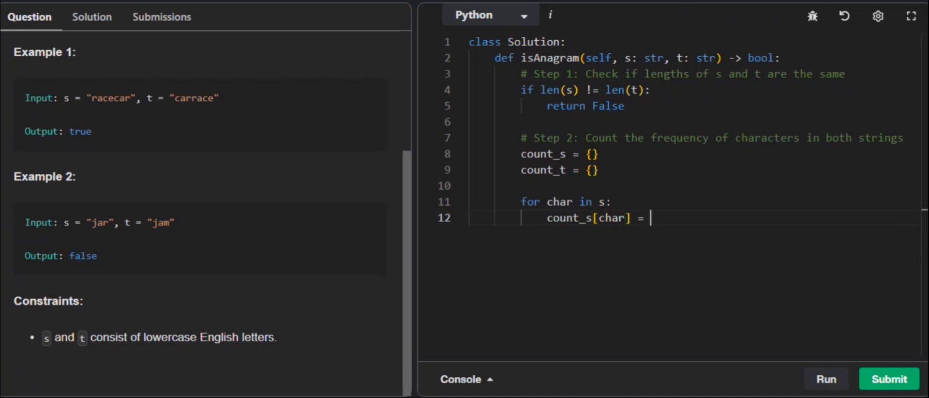
text(count_s.)
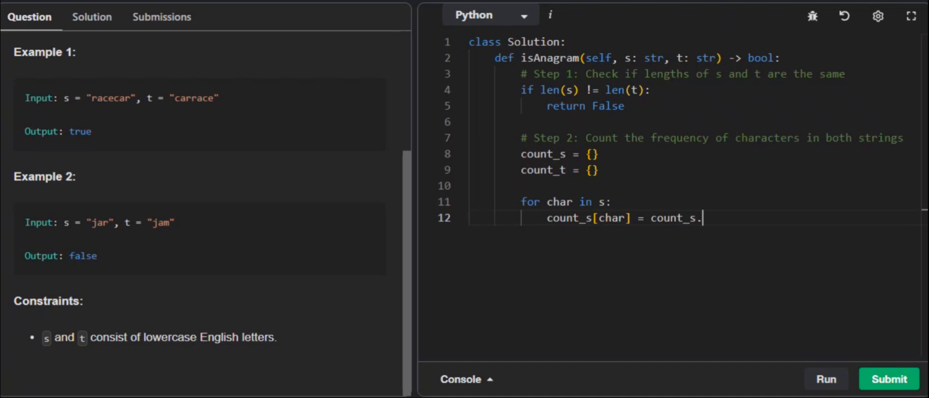
text(get)
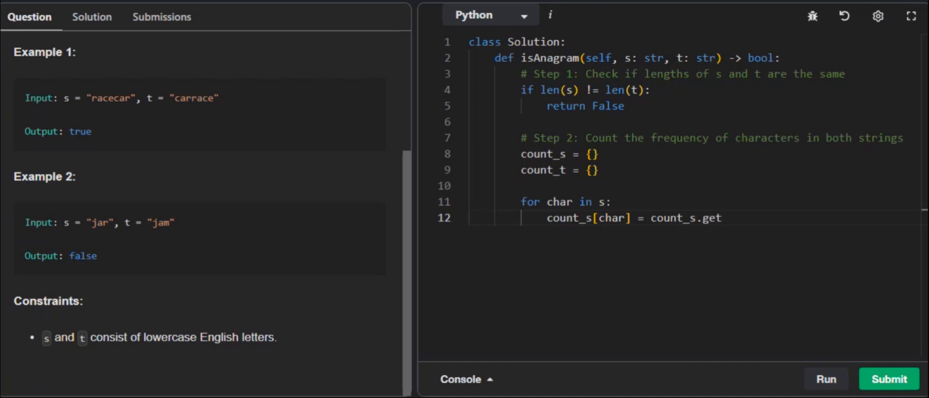
text(())
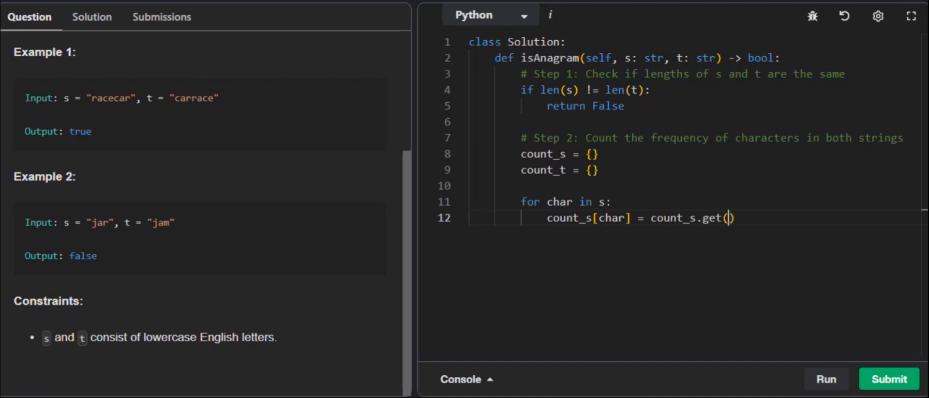
text(char, 0)
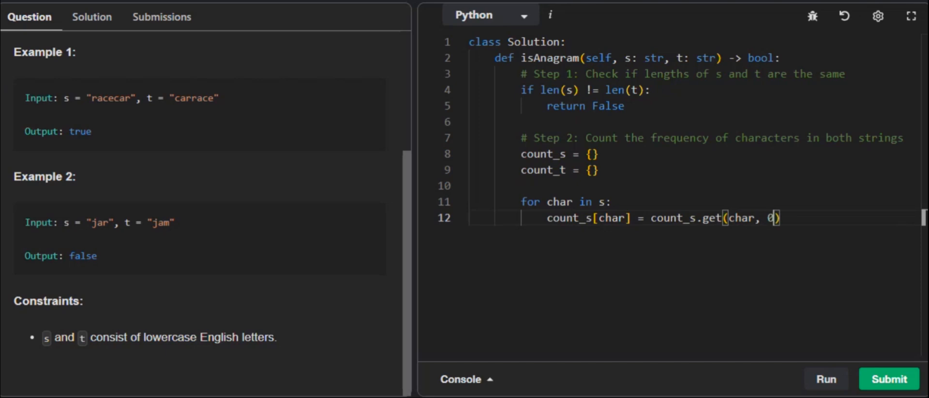
text(+)
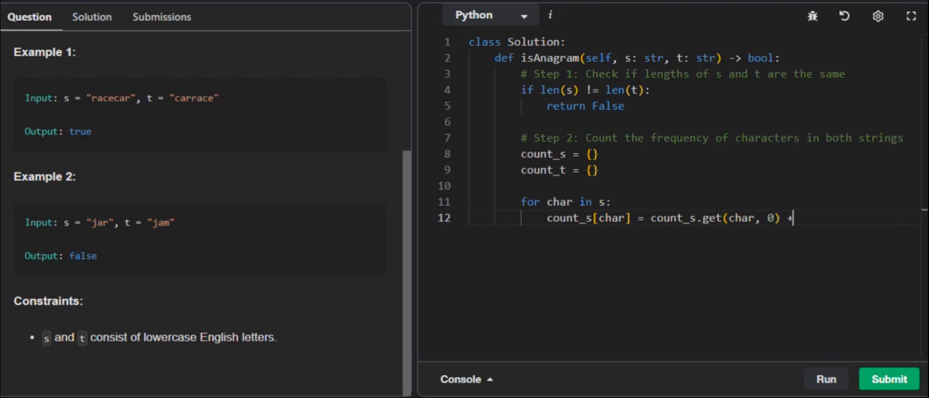
text(1)
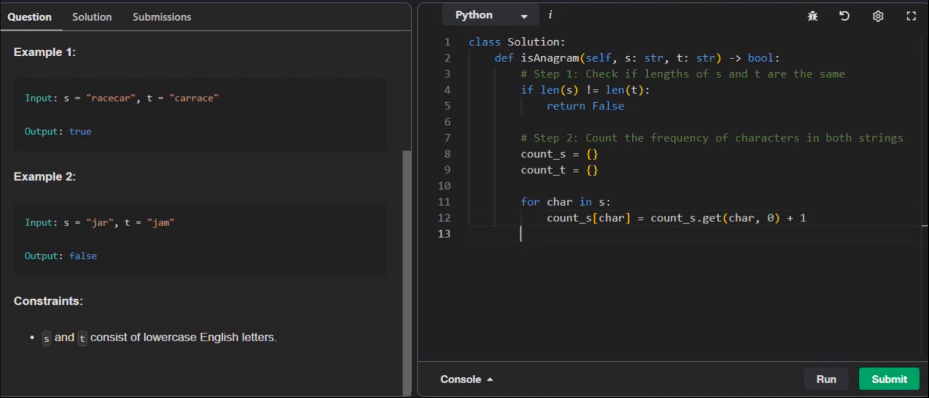
key(Enter)
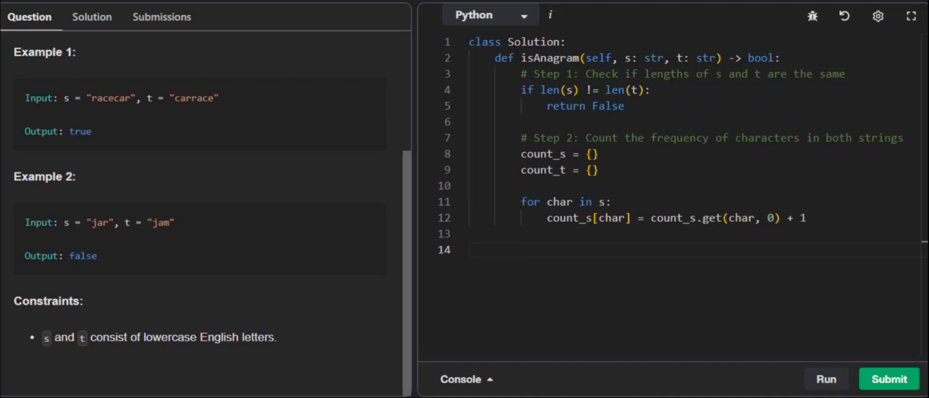
- On line 14, write 'for char in t:' with 'count_t[char] = count_t.get(char, 0) + 1'
click(520, 249)
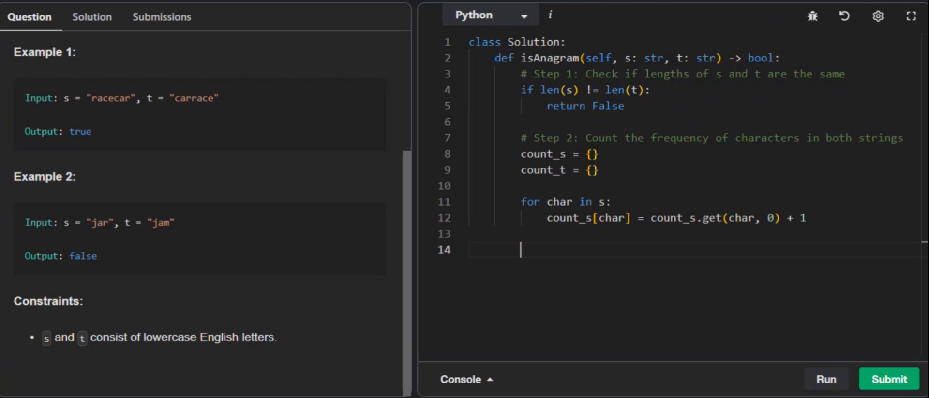
text(for char in t:)
text(count_t[)
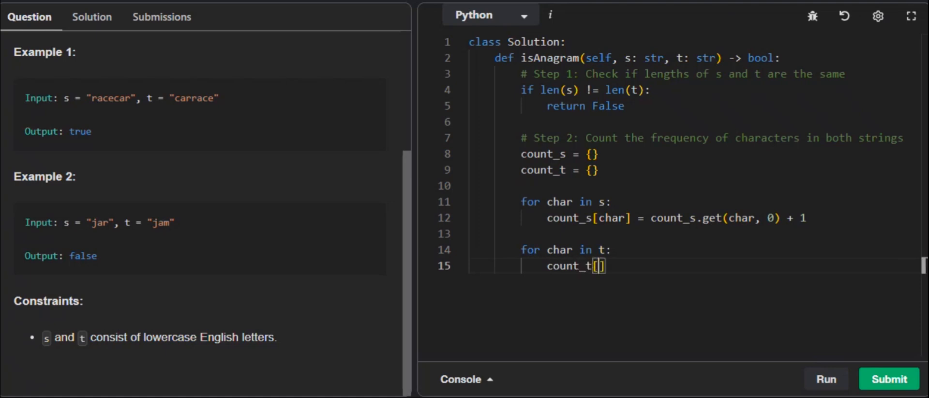
text(char)
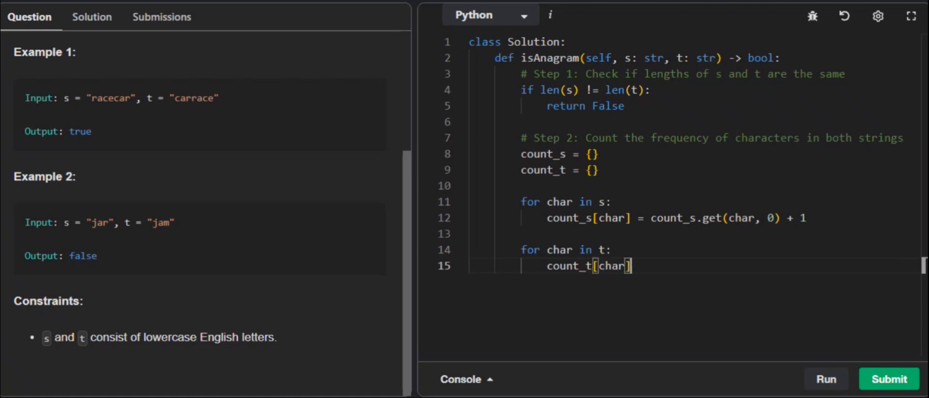
text(= co)
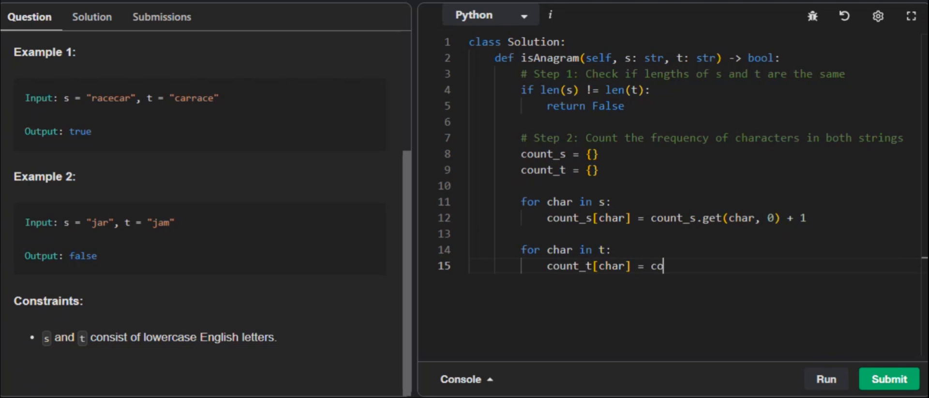
text(unt_t)
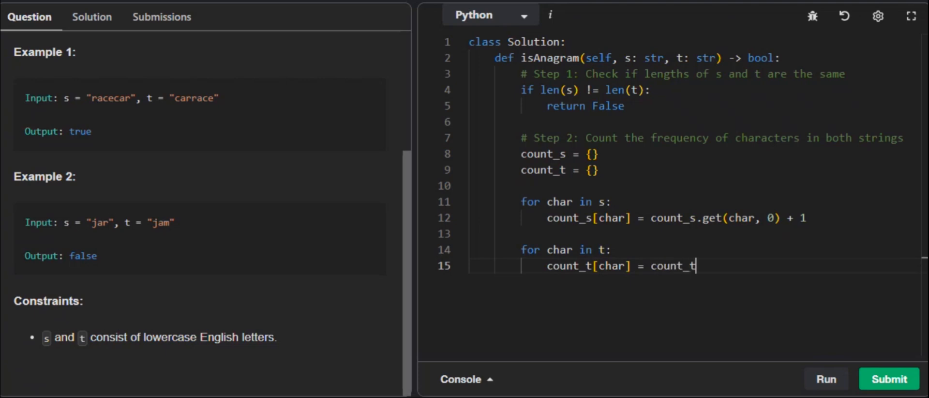
text(.get()
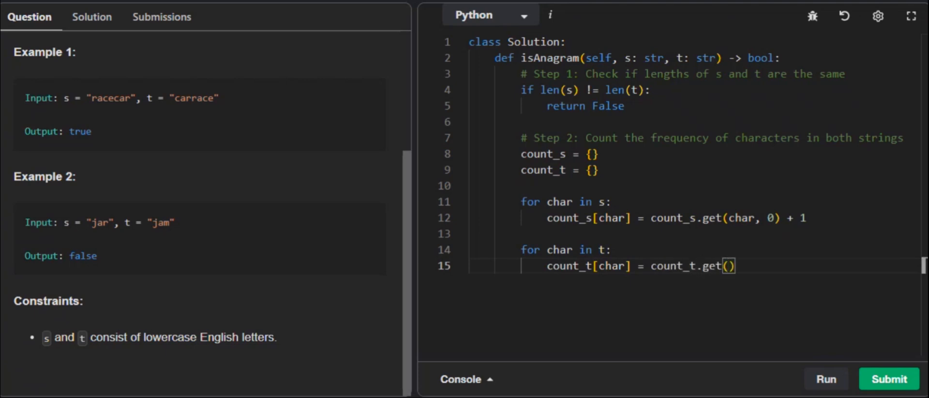
text(char, 0)
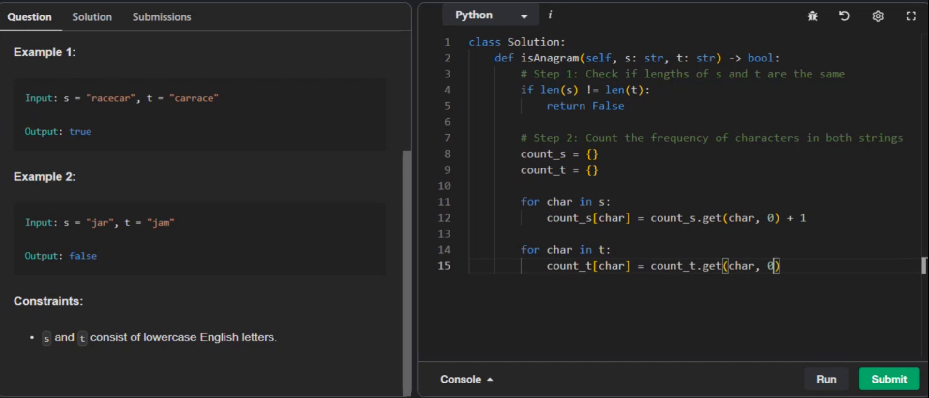
text(+)
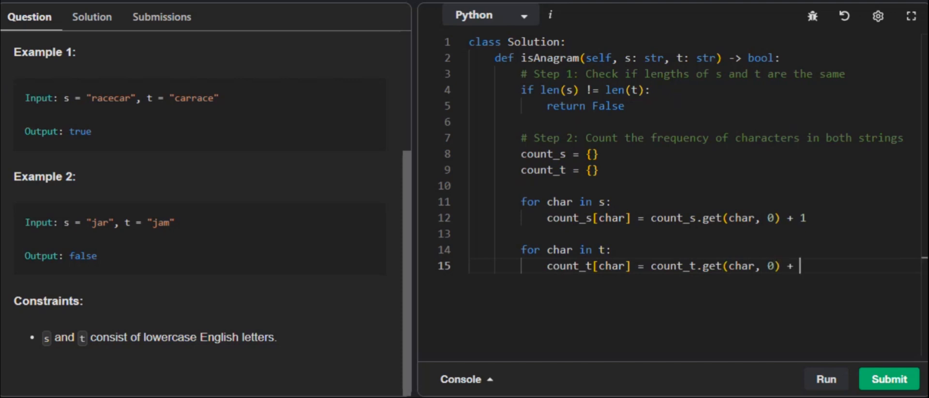
text(1)
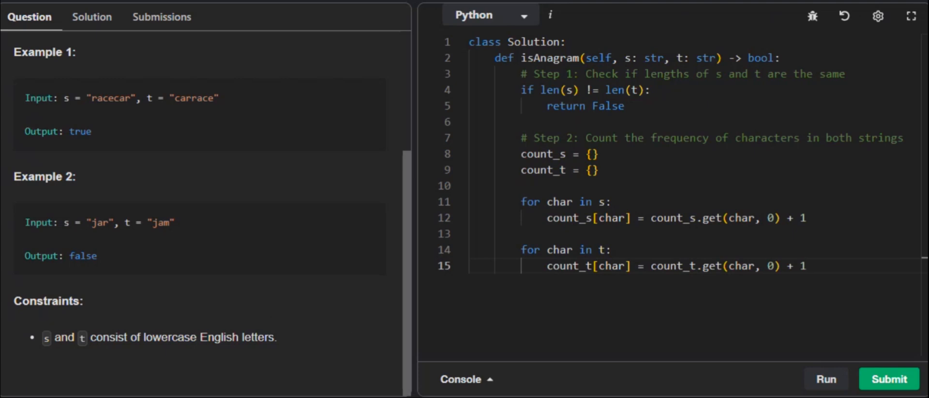
key(Enter)
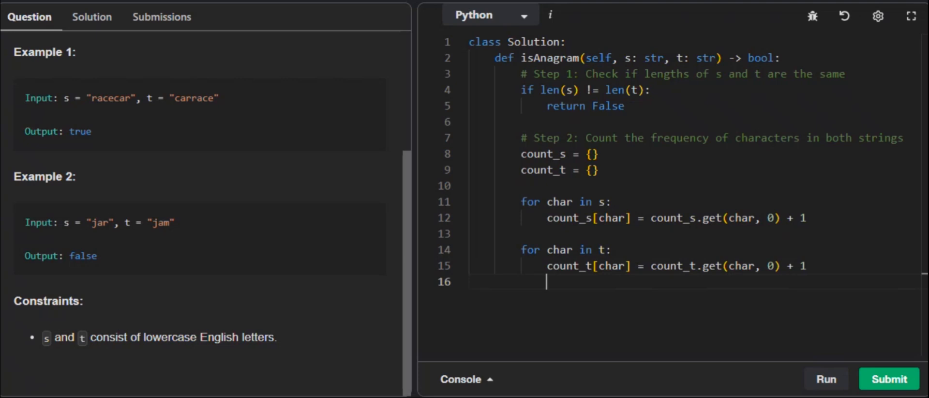
key(enter)
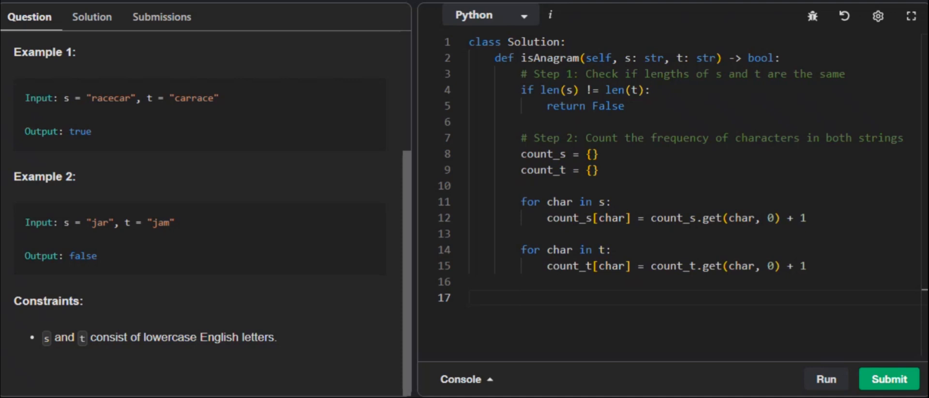
mouse_move(412, 215)
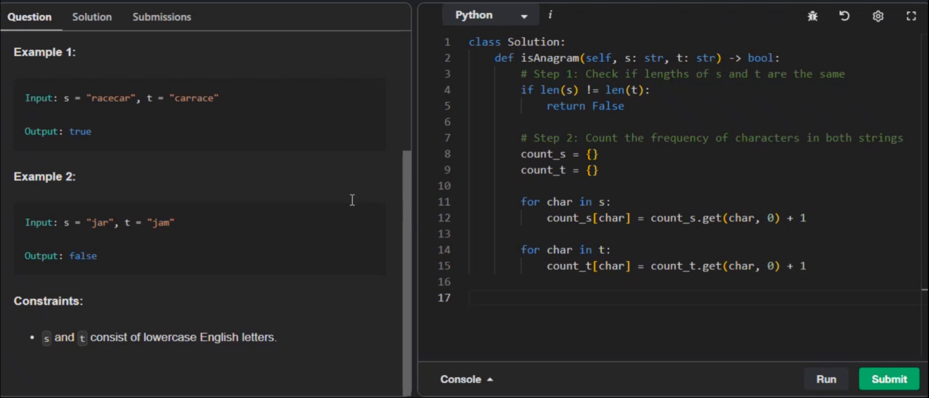
mouse_move(548, 196)
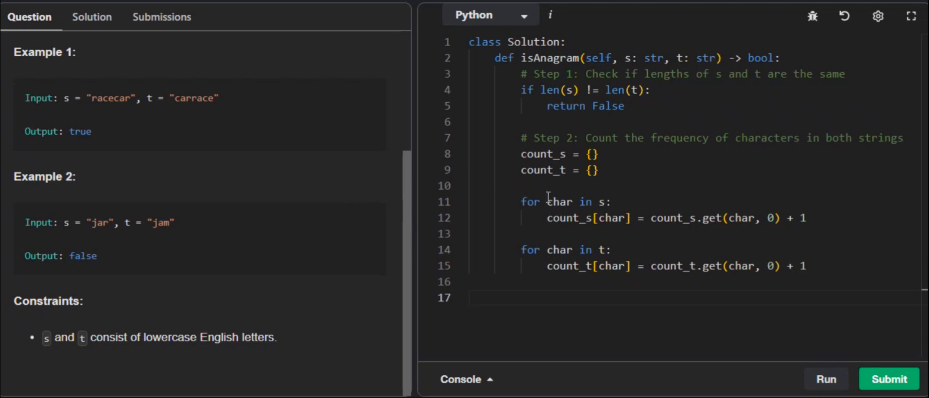
mouse_move(358, 200)
text(# Step 3: Compa)
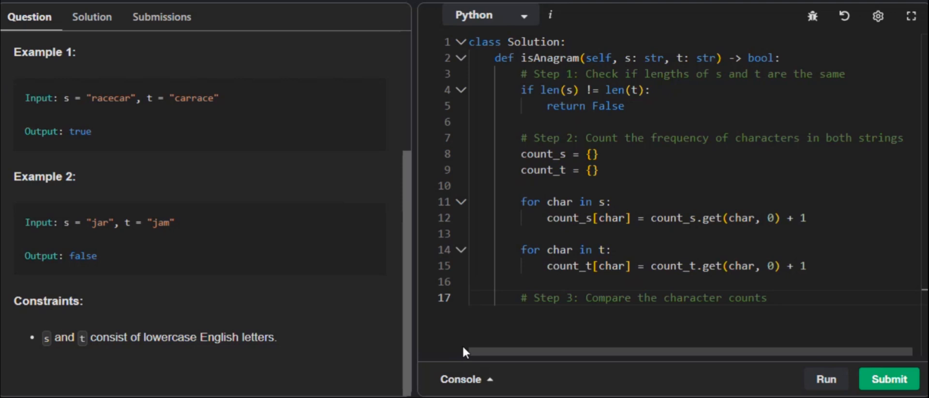
- End the method on line 18 with 'return count_s == count_t'
text(re)
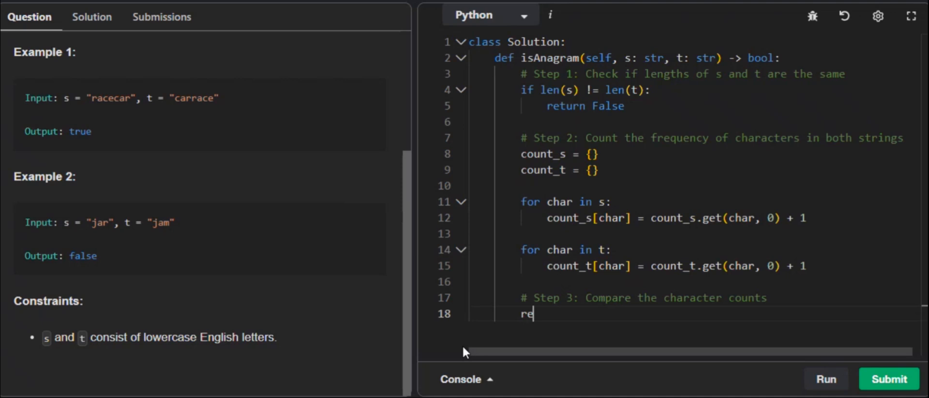
text(turn)
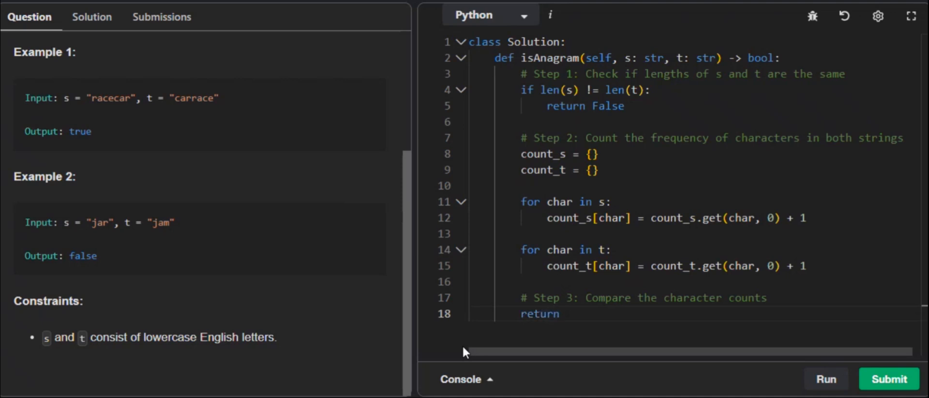
click(565, 314)
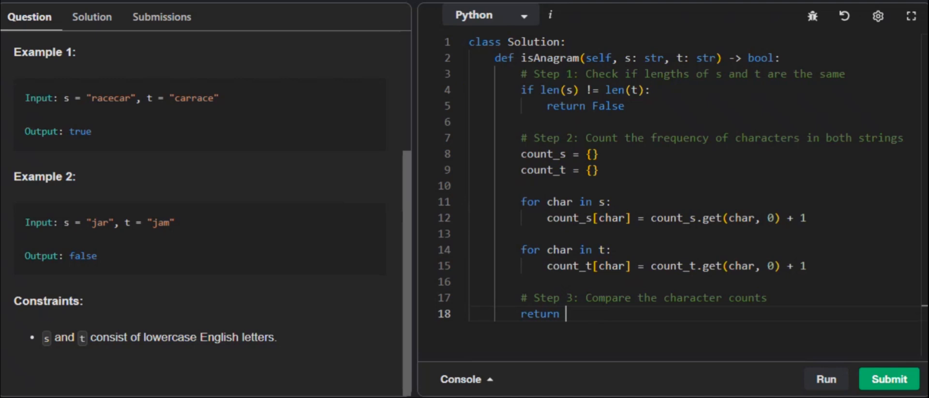
text(count)
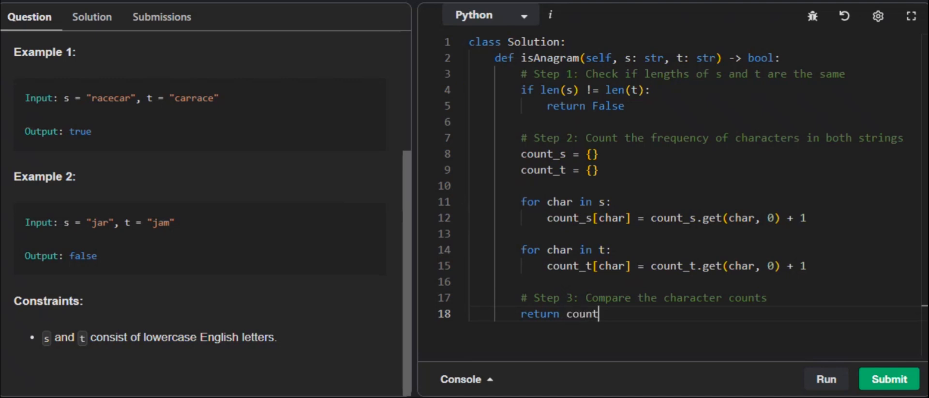
text(_s =)
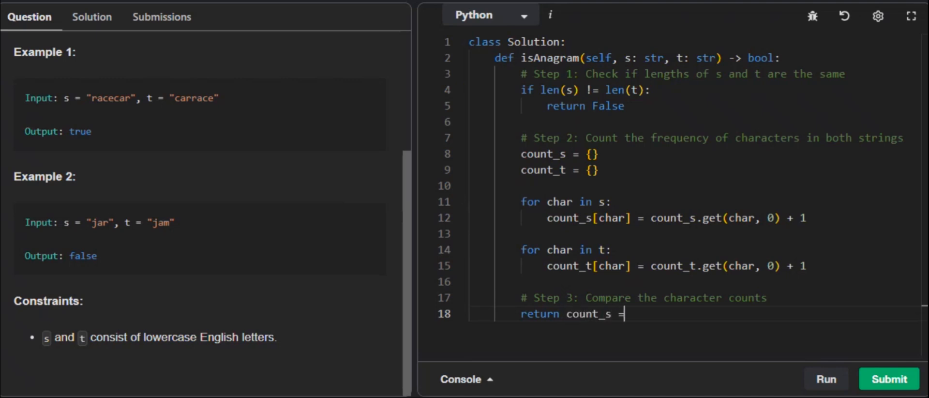
text(= c)
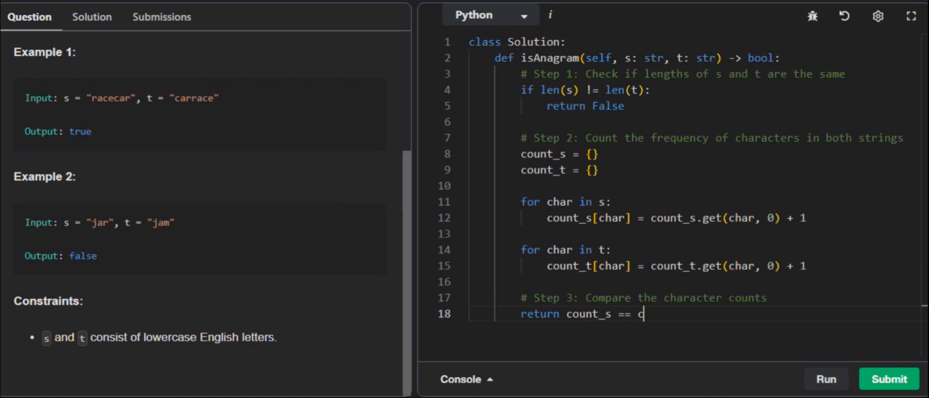
text(ount_)
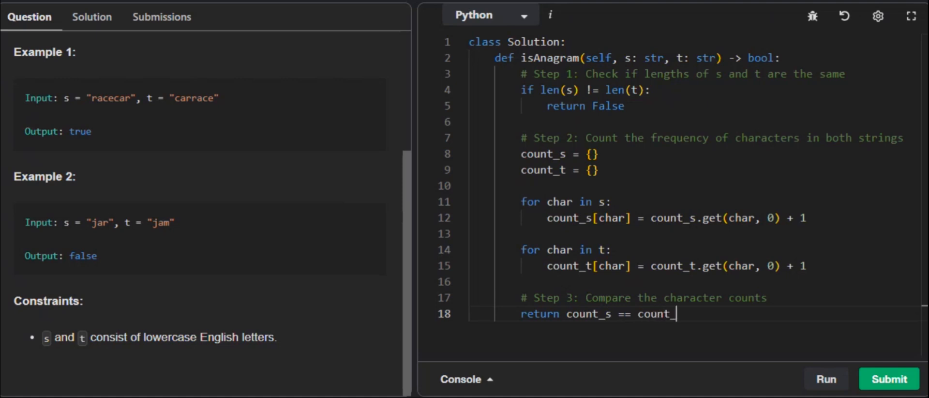
text(t)
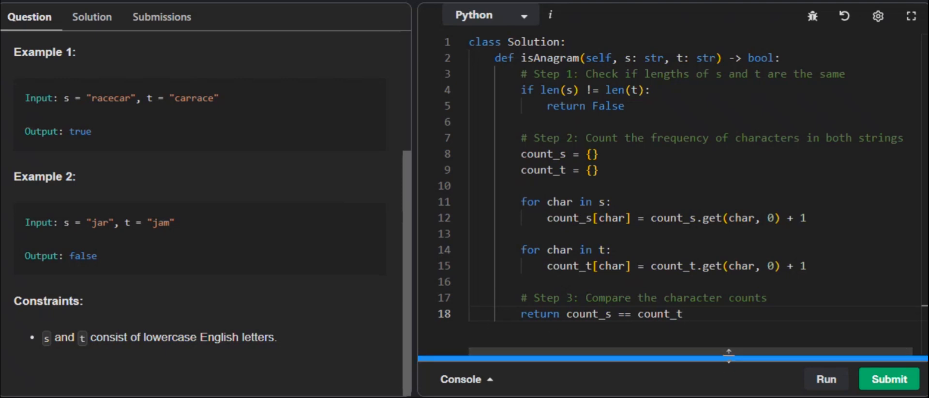
mouse_move(827, 379)
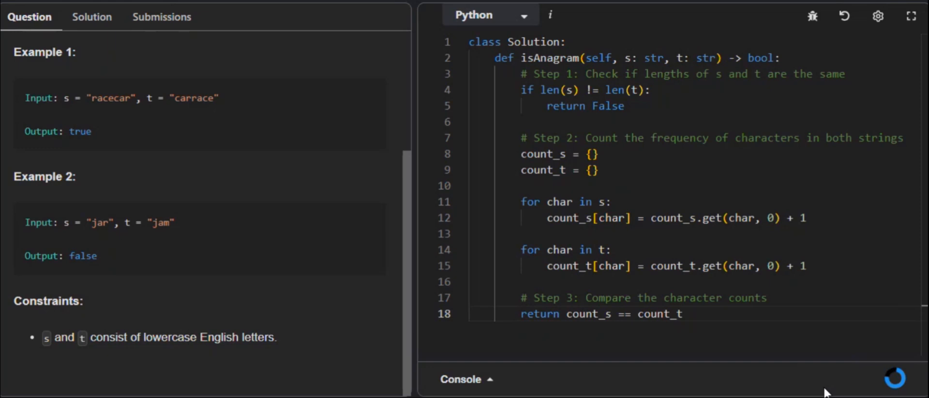
- Run the example tests and view Case 2's Accepted result
click(826, 379)
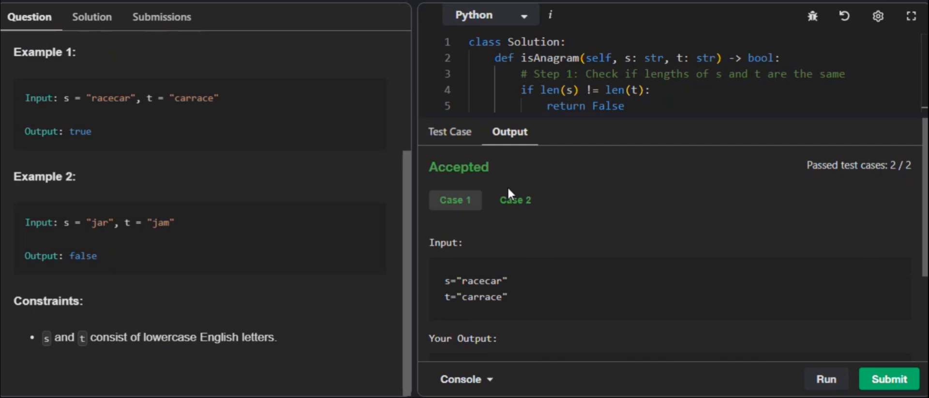
click(515, 199)
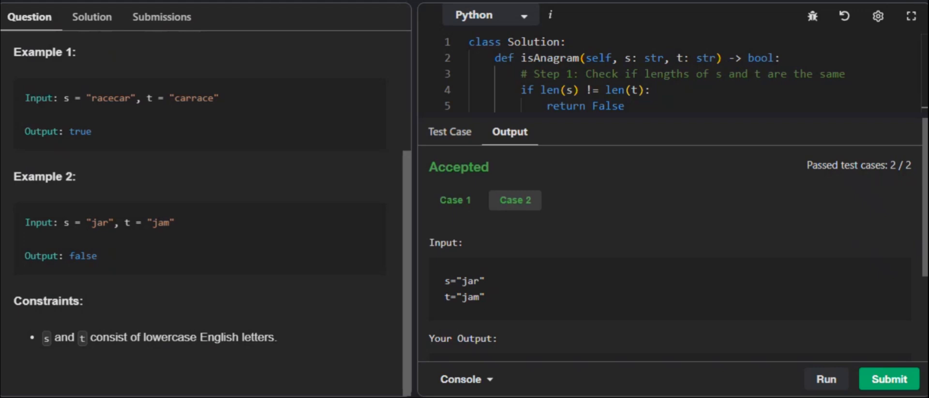
mouse_move(517, 155)
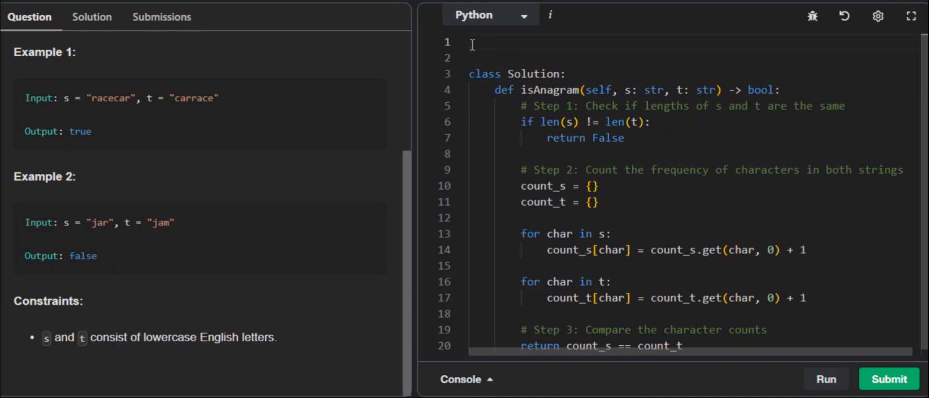
- Write 'from collections import Counter' on line 1
text(imp)
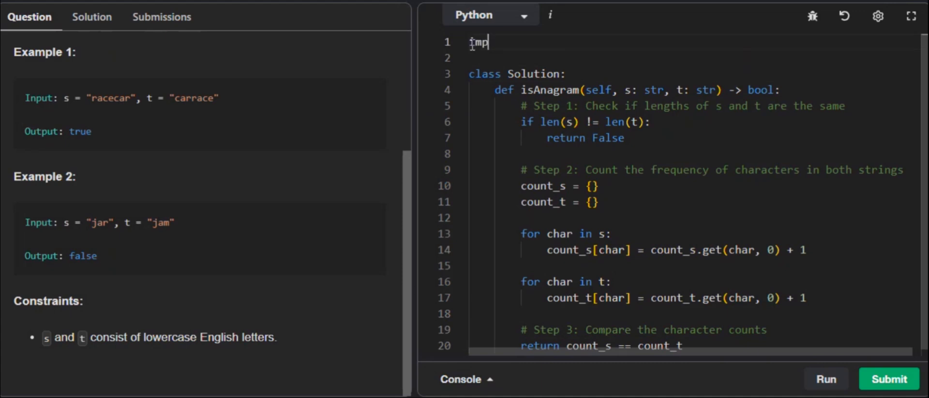
text(ort coll)
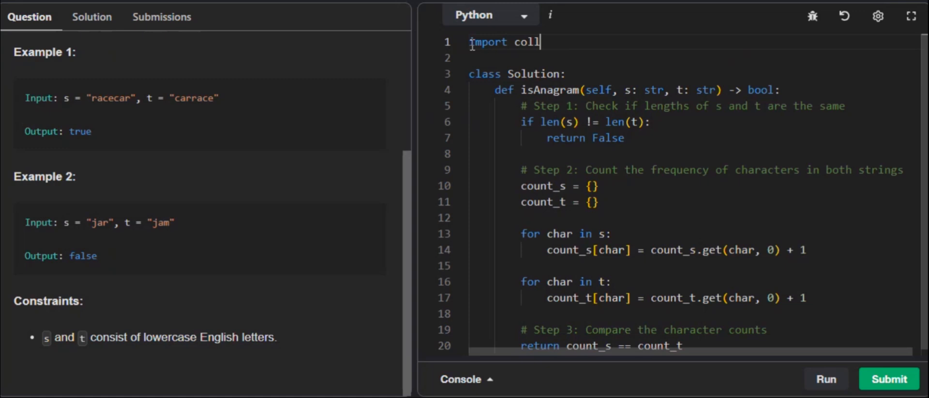
text(ections)
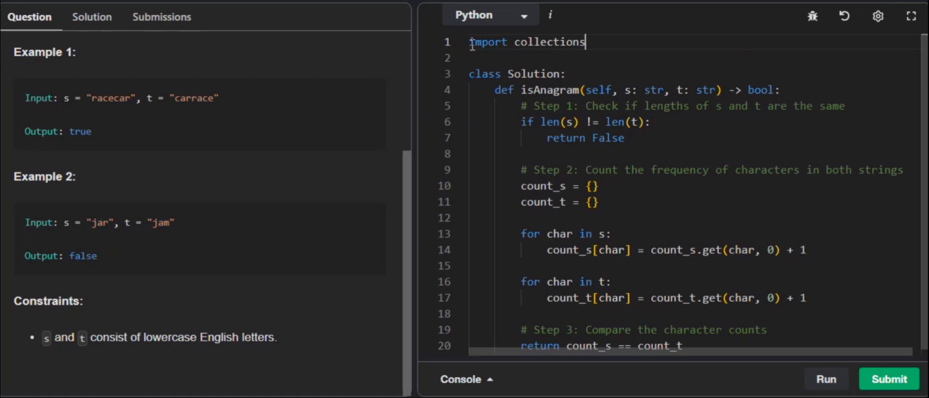
text(fr)
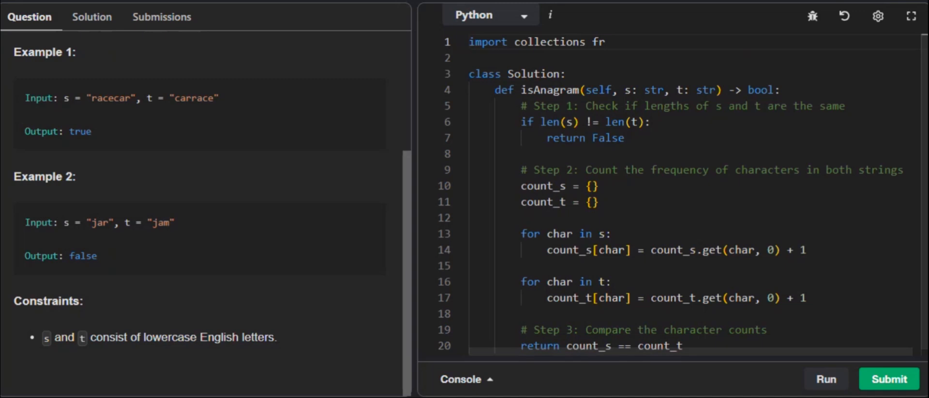
double_click(486, 41)
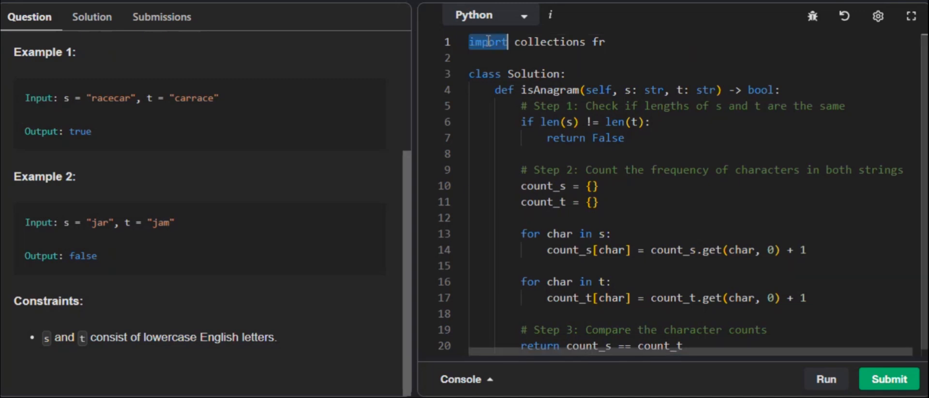
text(from)
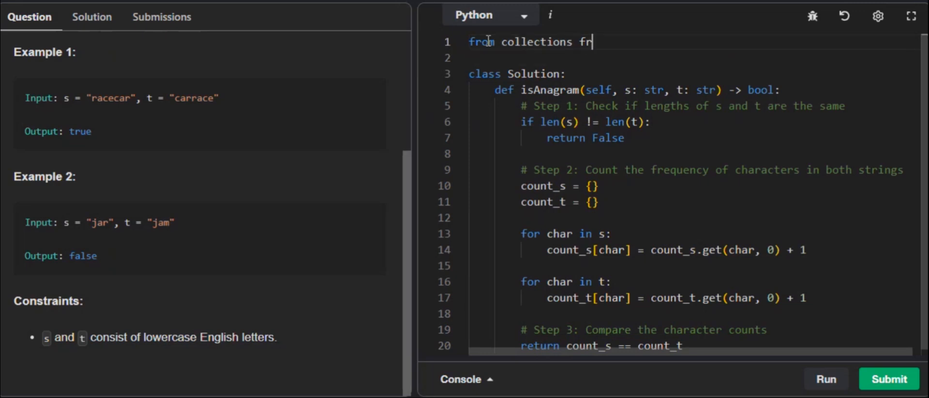
text(impo)
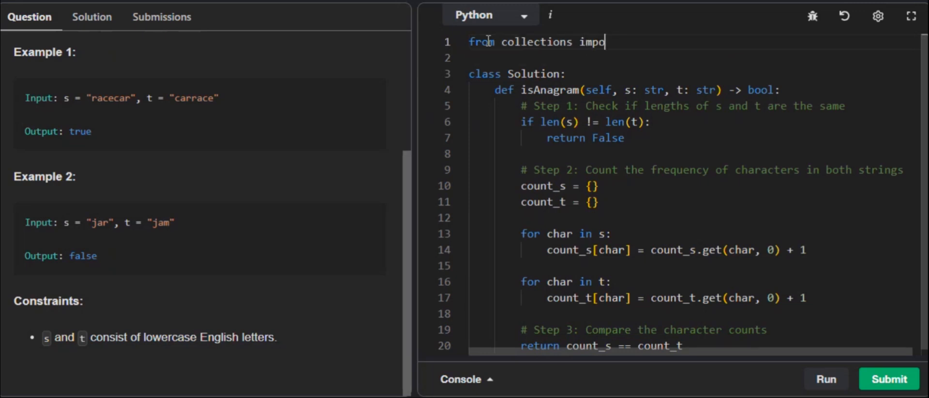
text(rt)
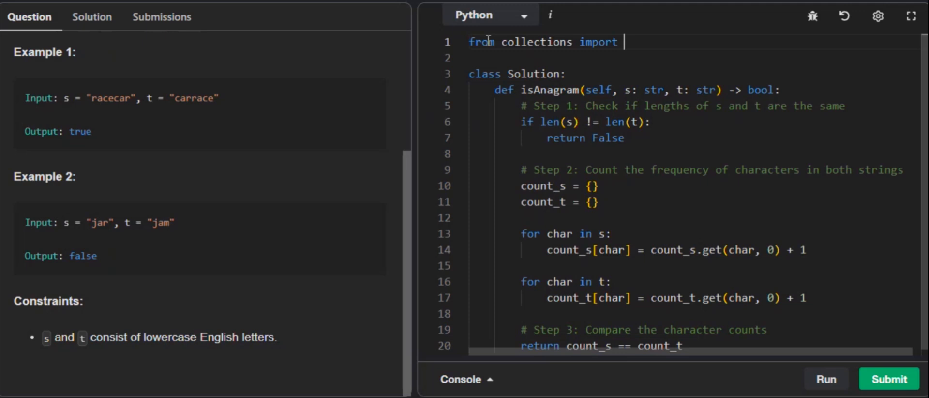
text(Count)
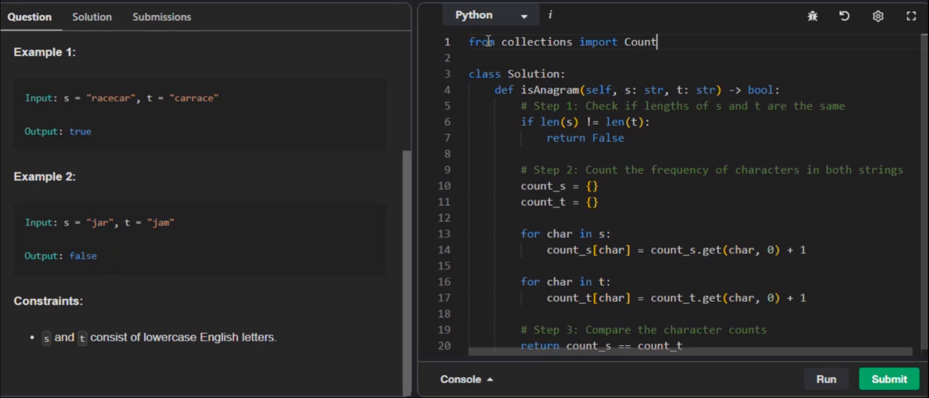
text(er)
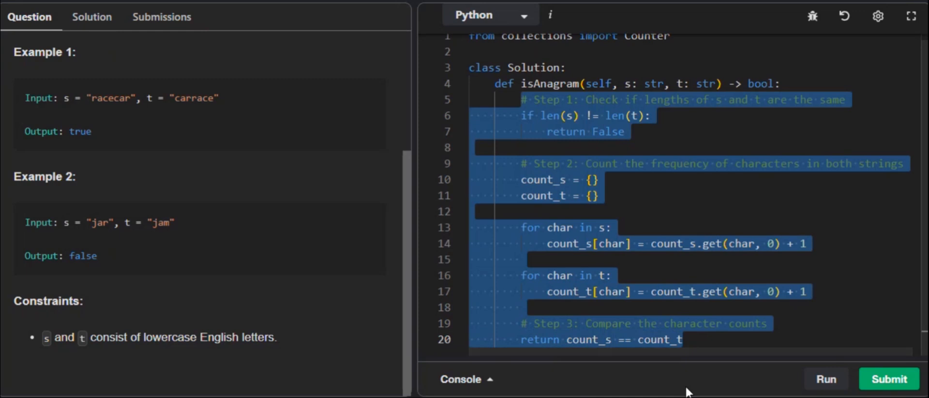
- Delete the dictionary-count body and type 'return Counter(s) == Counter(t)'
key(Delete)
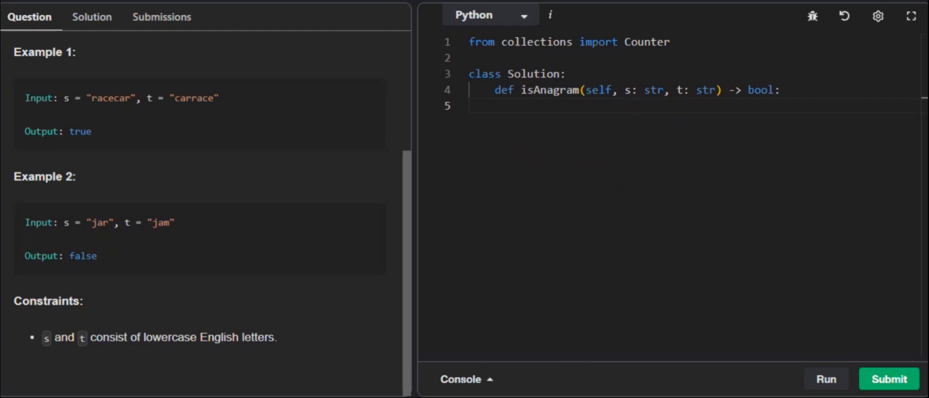
text(r)
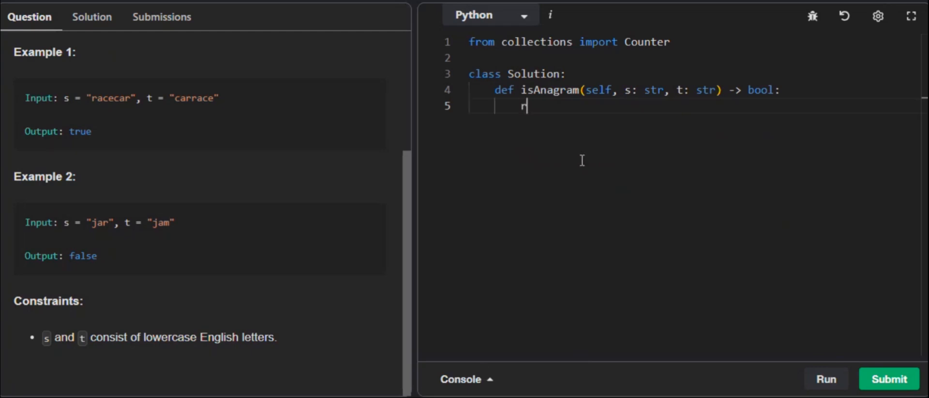
text(eturn C)
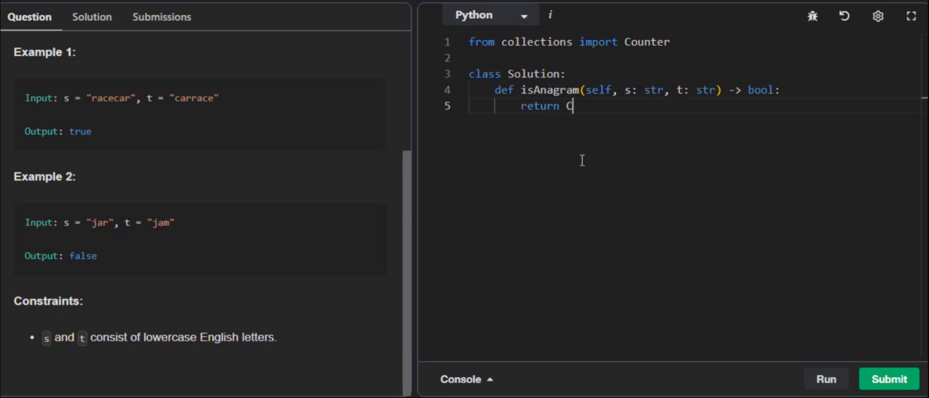
text(oun)
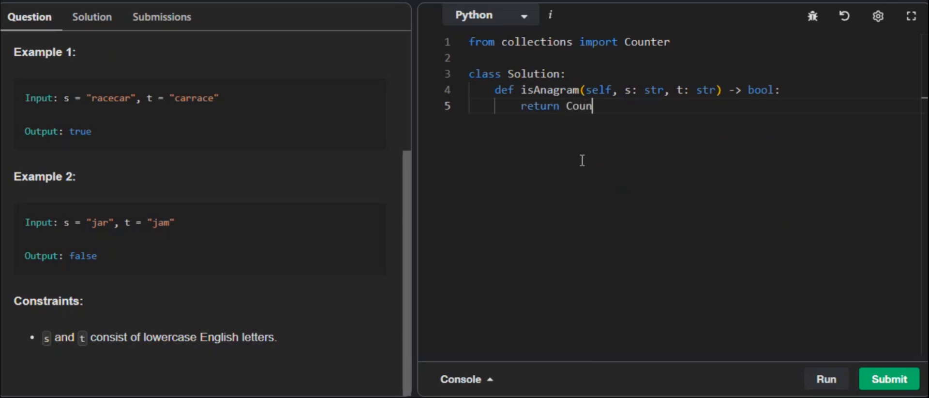
text(ter())
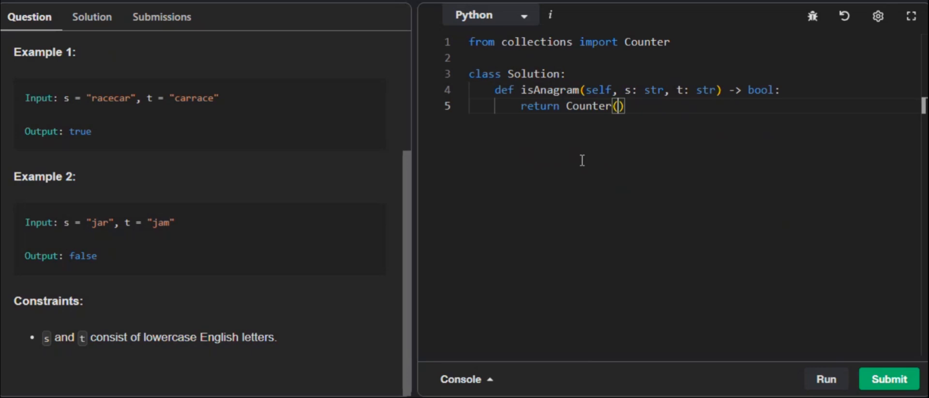
text(s)
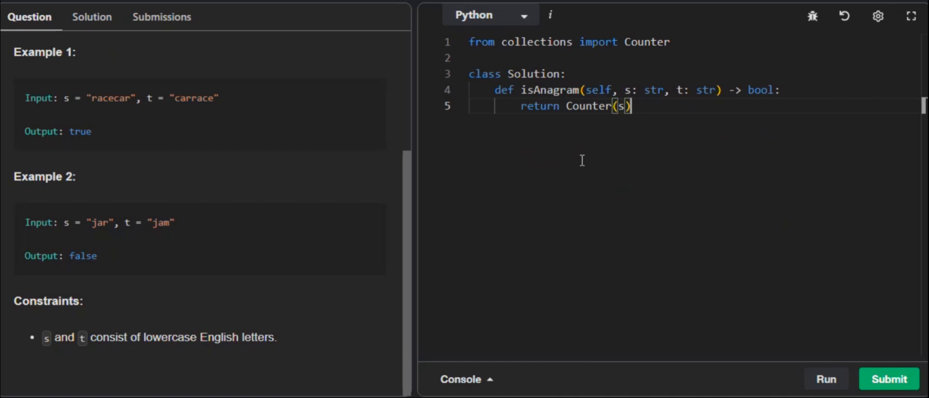
text(==)
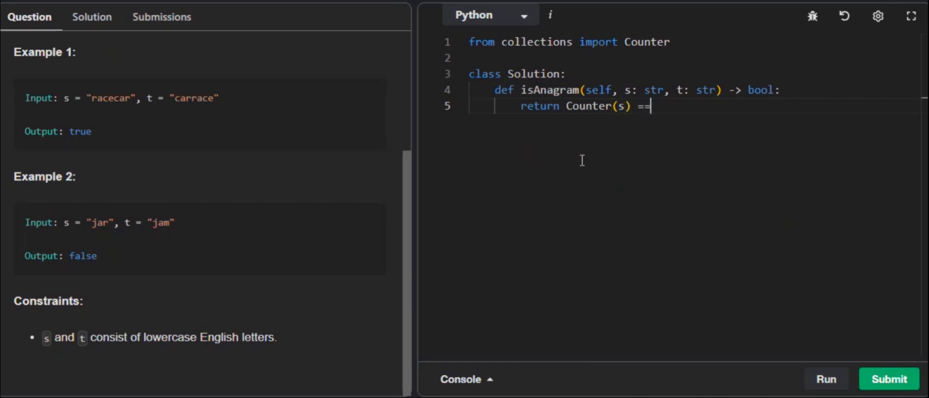
text(Counter()
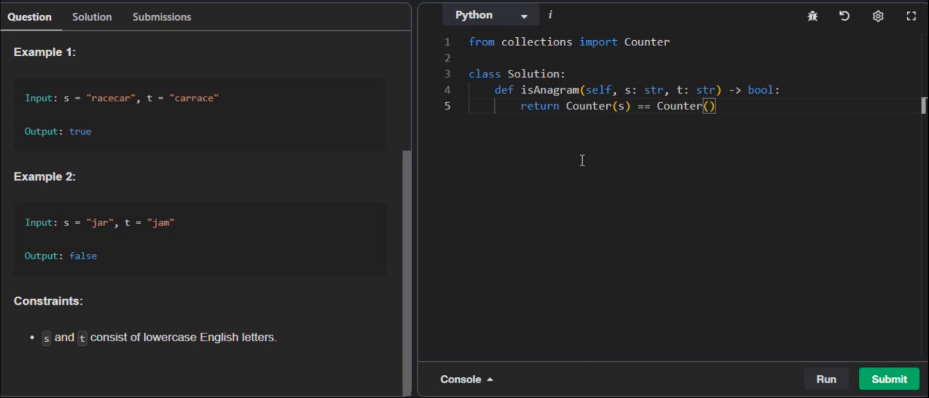
text(t)
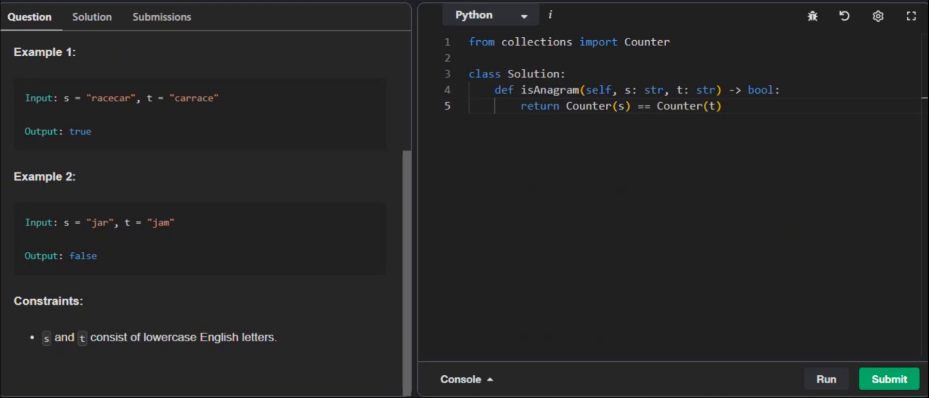
mouse_move(400, 291)
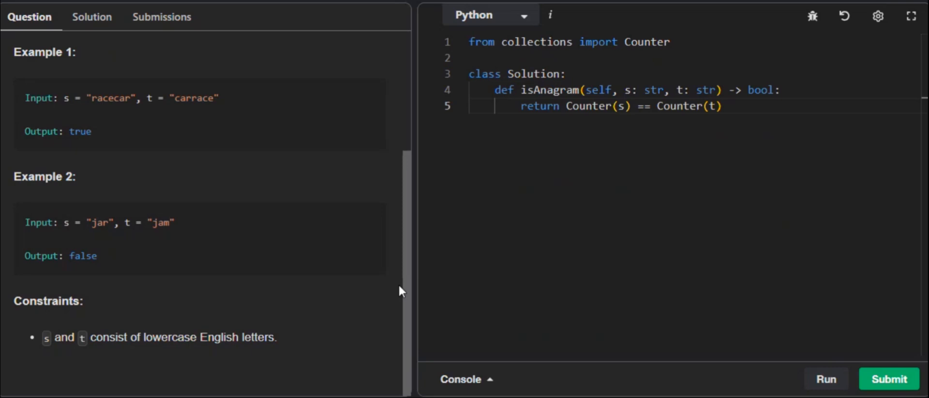
mouse_move(402, 293)
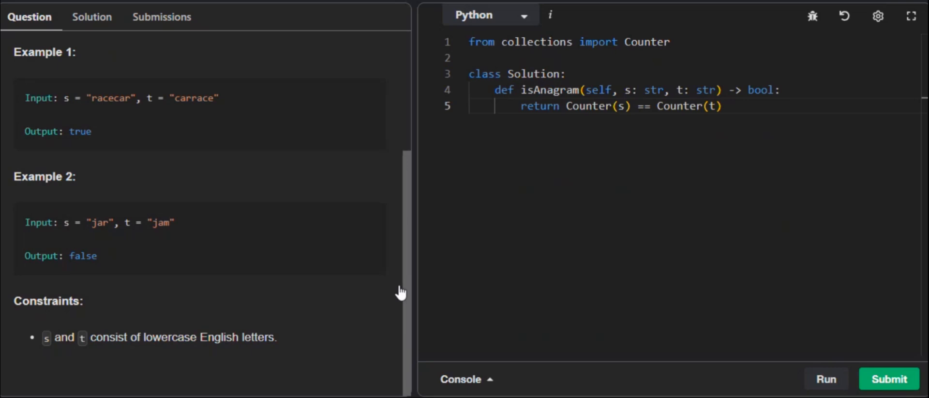